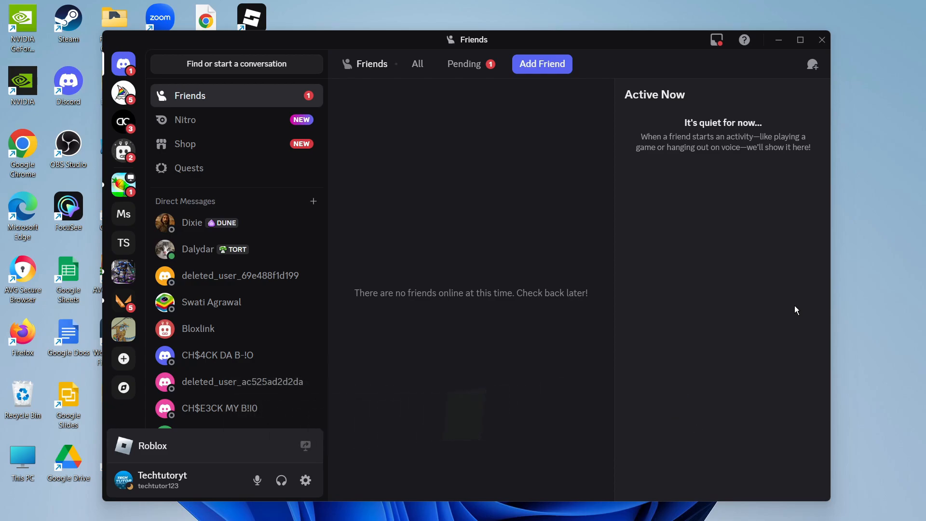
mouse_move(771, 341)
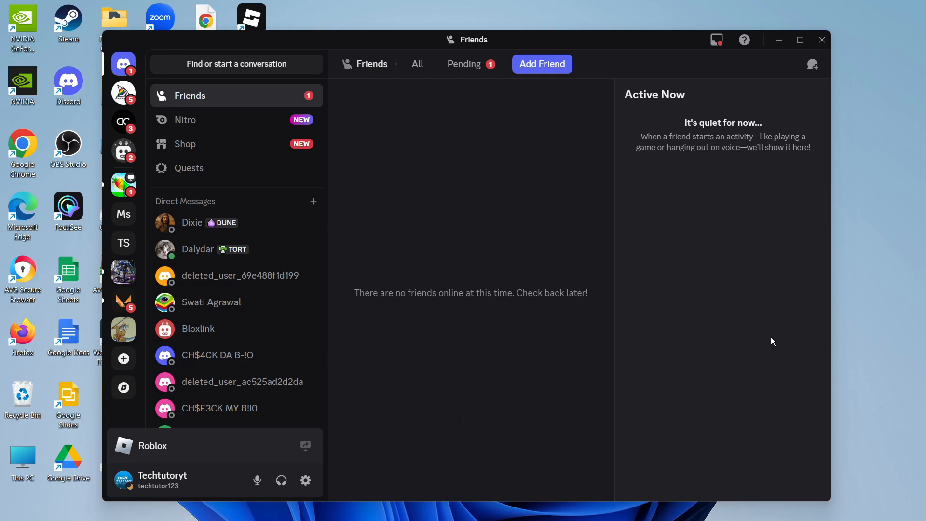
mouse_move(560, 194)
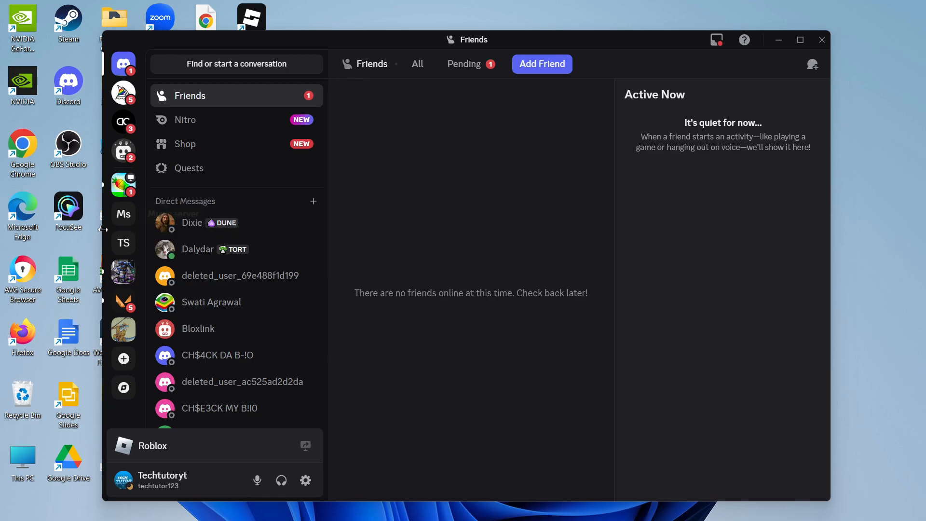
Open #general in Techtutors Server and show the message add-on menu
click(123, 242)
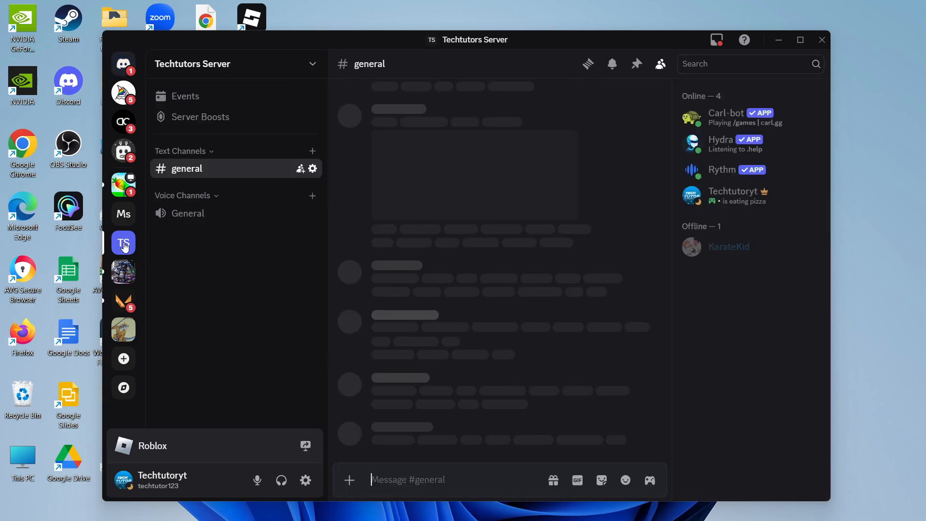
click(123, 243)
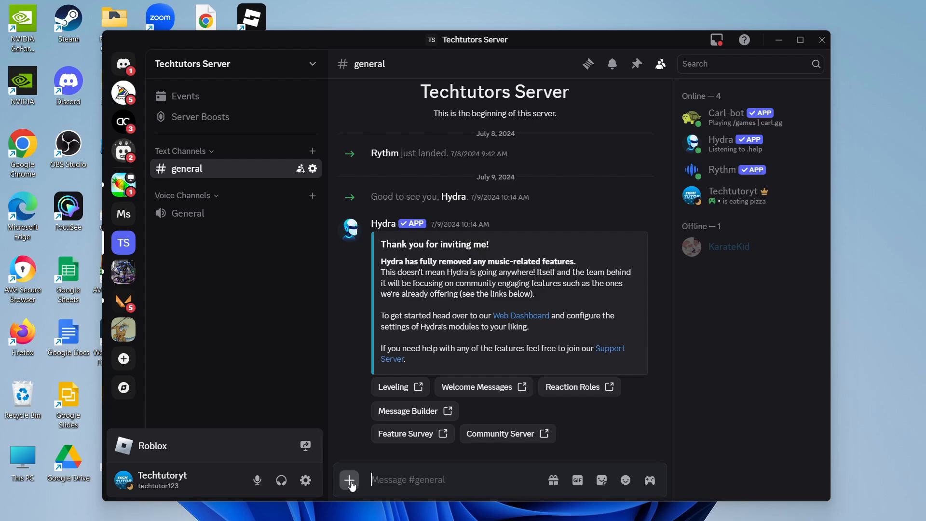
click(349, 479)
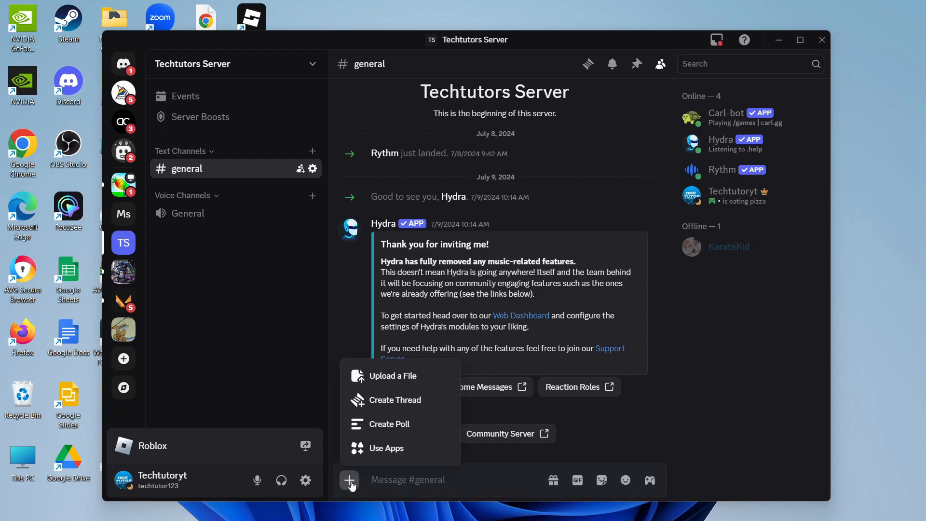
mouse_move(377, 375)
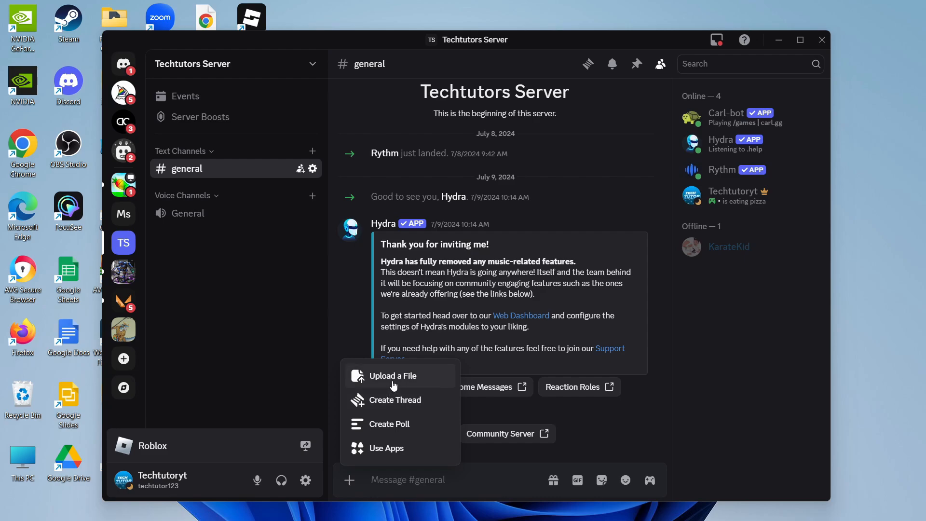
Attach logo__1_-removebg-preview from the Tech Tutor folder to the message
click(392, 376)
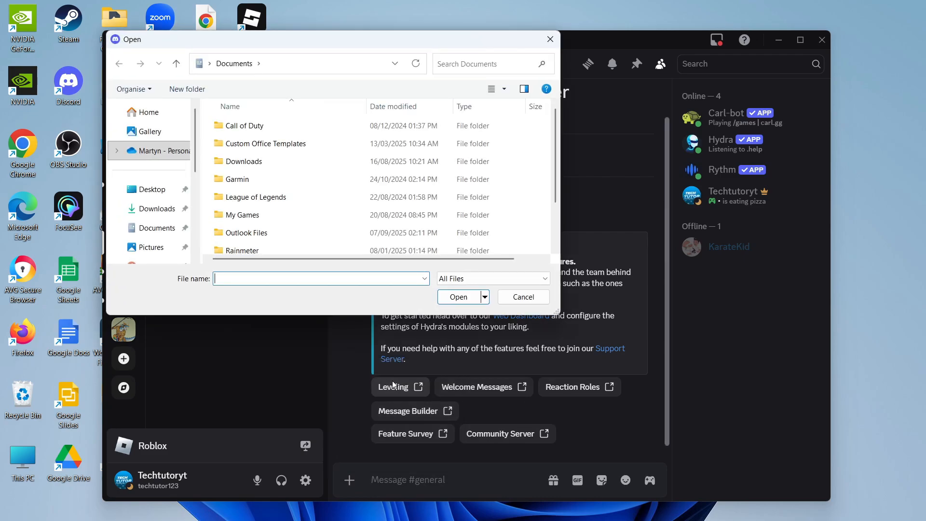
mouse_move(152, 189)
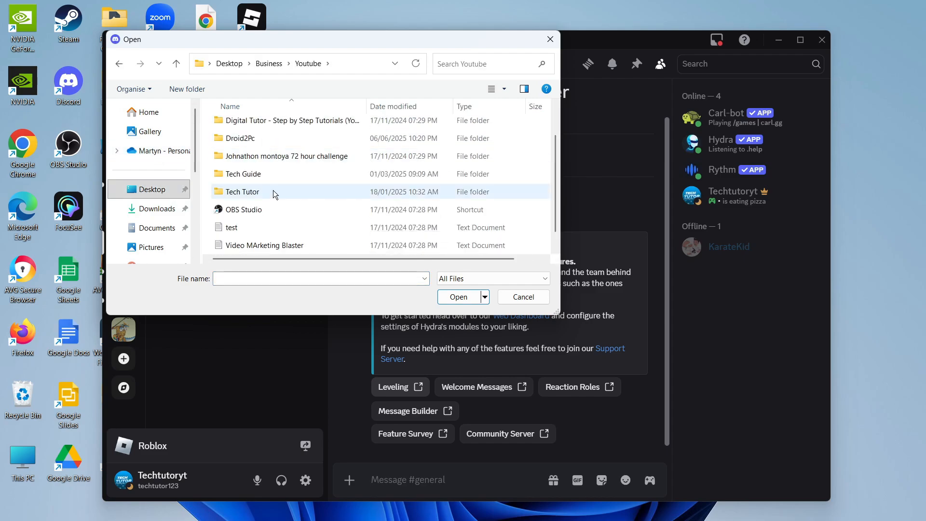
double_click(242, 191)
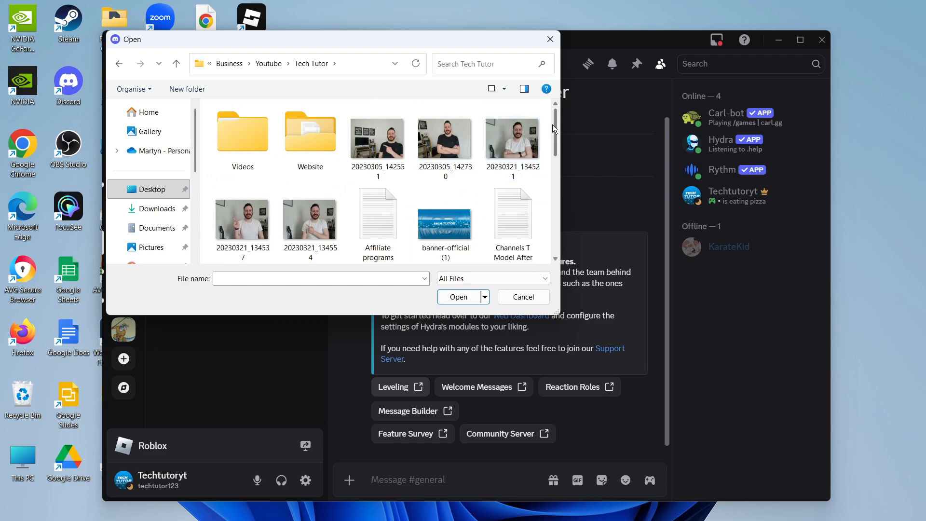
click(512, 139)
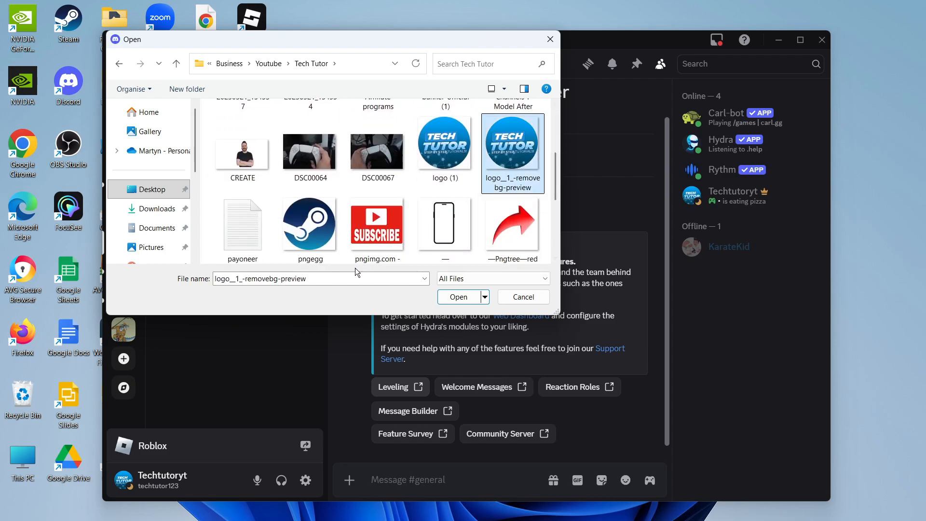
click(457, 296)
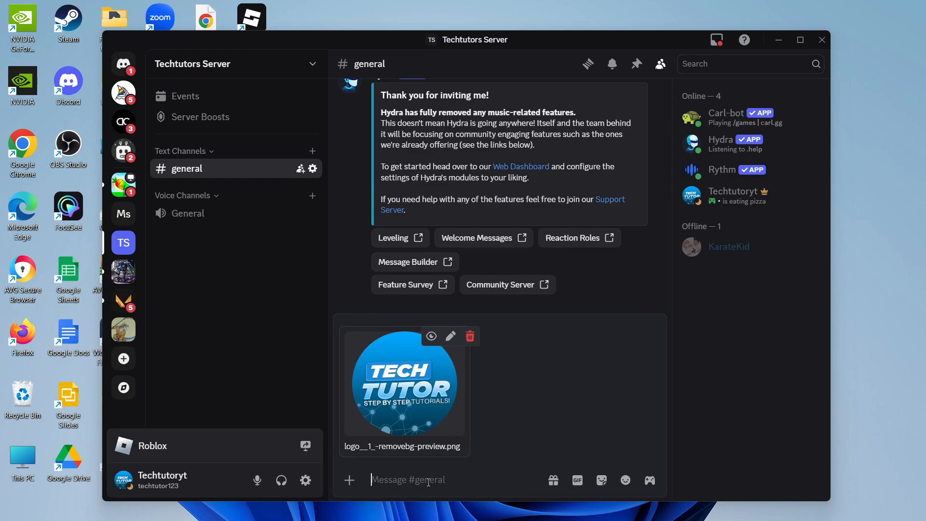
Send 'hello' with the attached logo image to #general
text(hello)
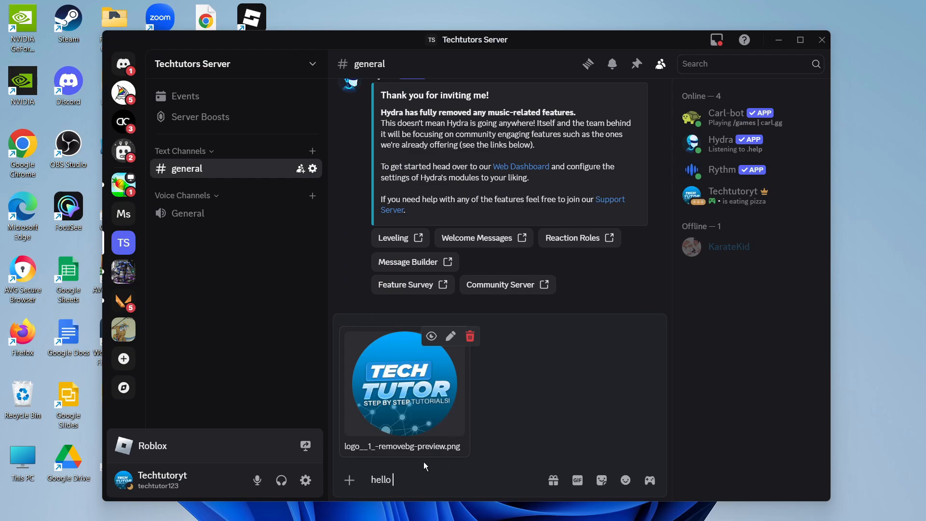
key(enter)
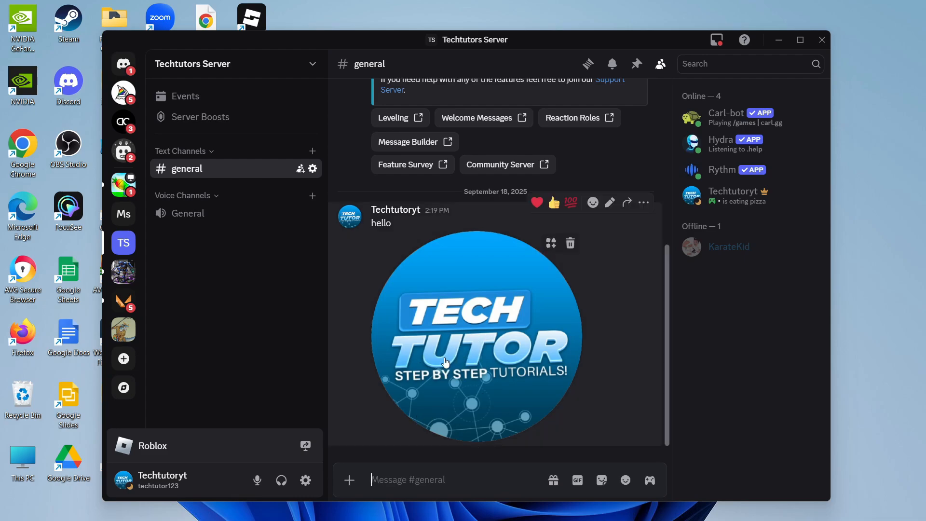
mouse_move(567, 346)
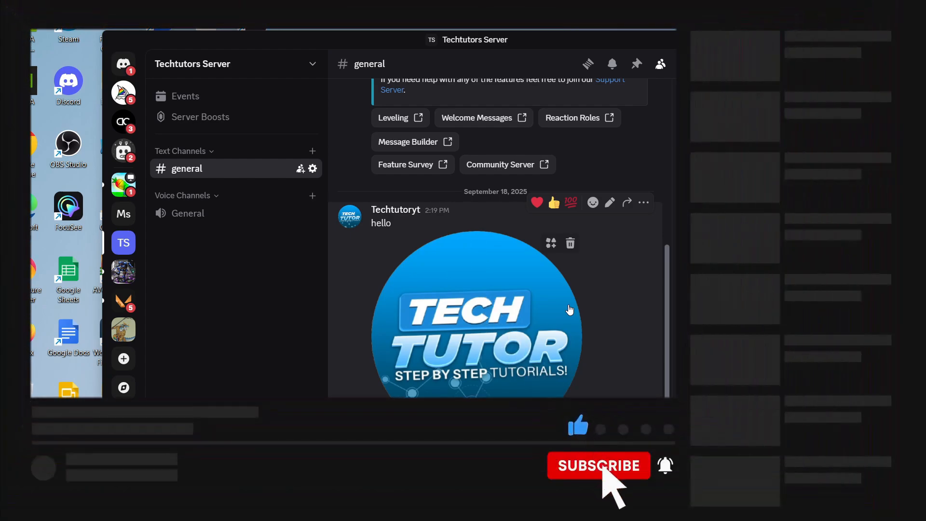
click(598, 465)
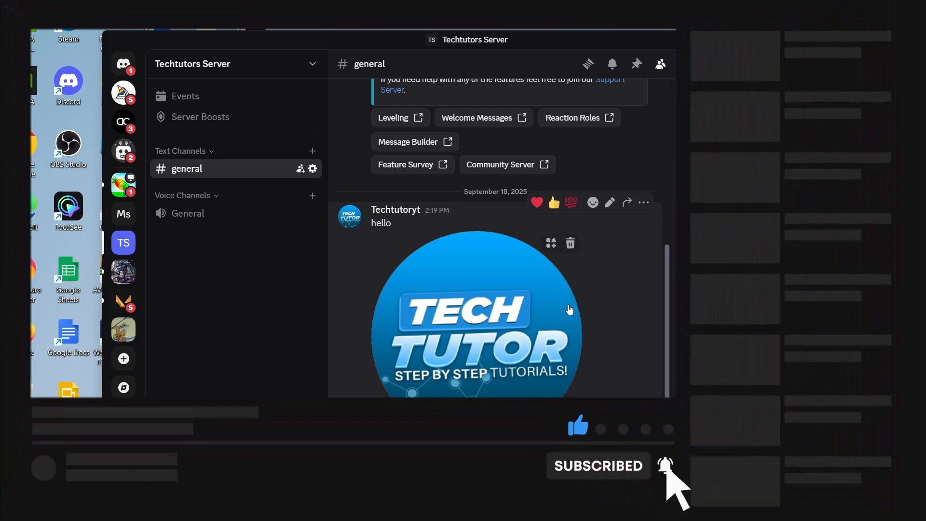